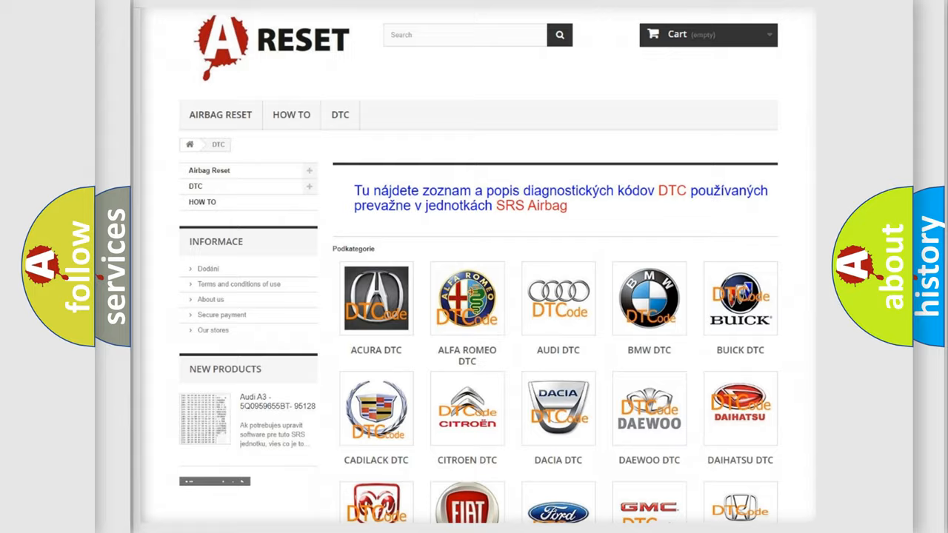
# Scroll the DTC category grid and open the FIAT DTC tile.
pyautogui.scroll(-3)
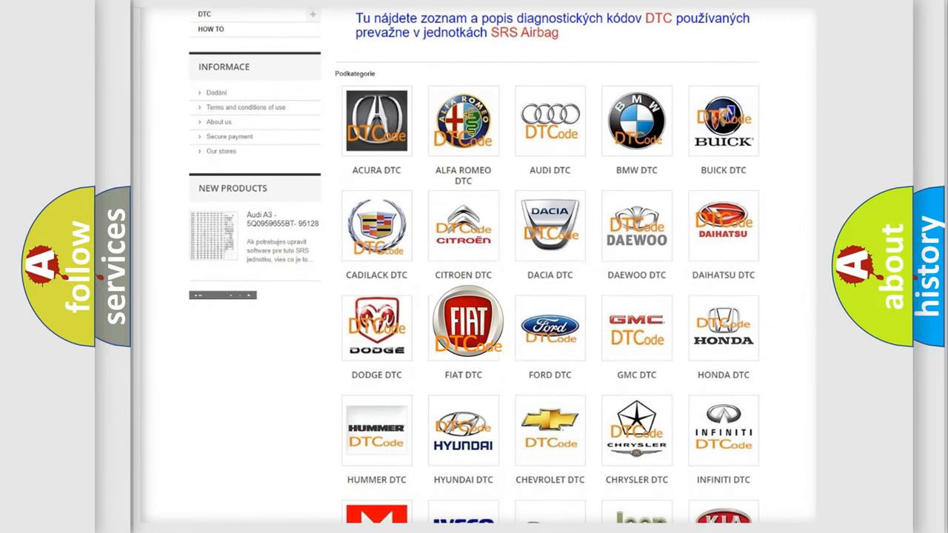
pyautogui.click(463, 323)
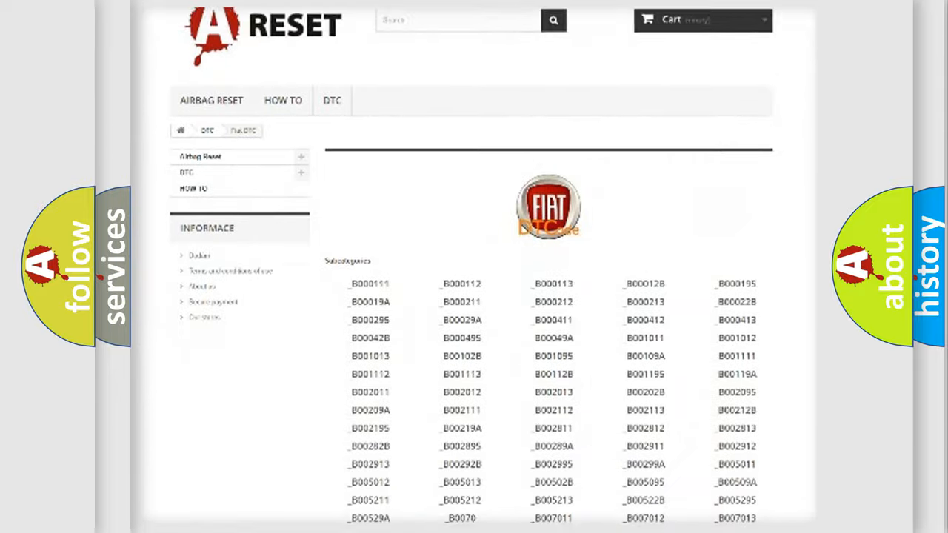
pyautogui.scroll(-3)
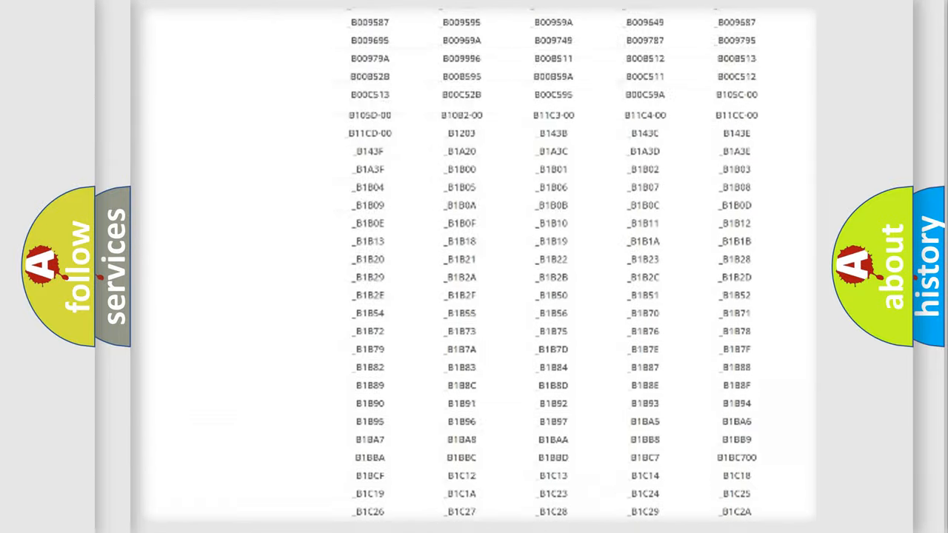
pyautogui.scroll(3)
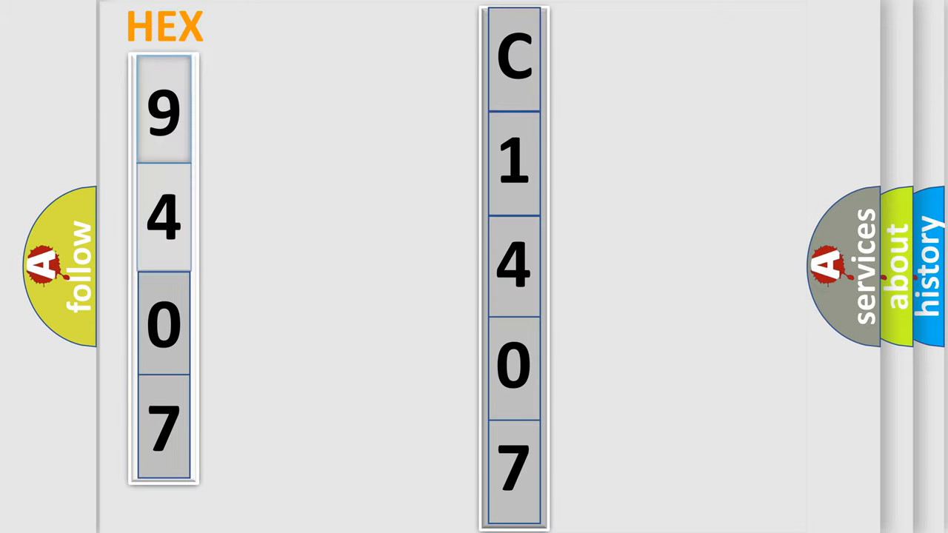
# On the HEX slide, reveal the bits 1, 0, 0, 1 for the digit 9.
pyautogui.click(163, 111)
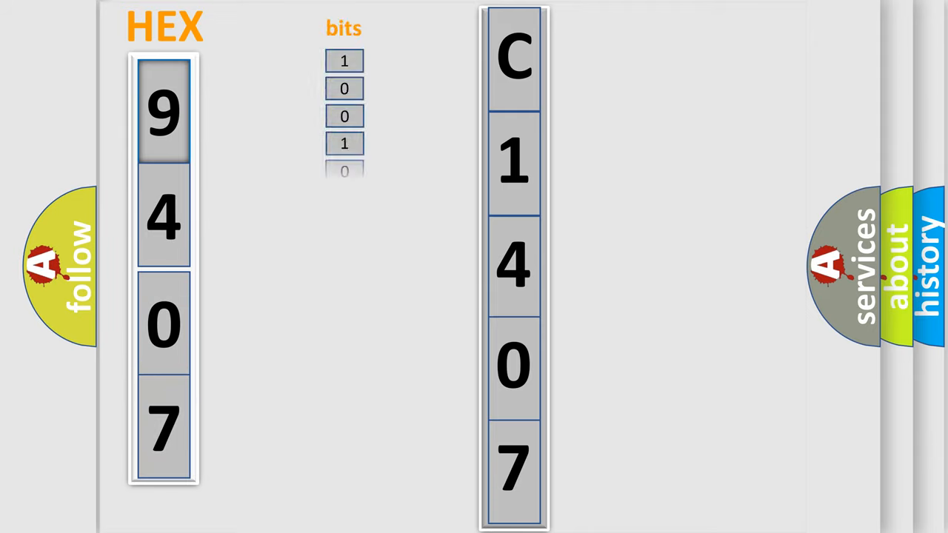